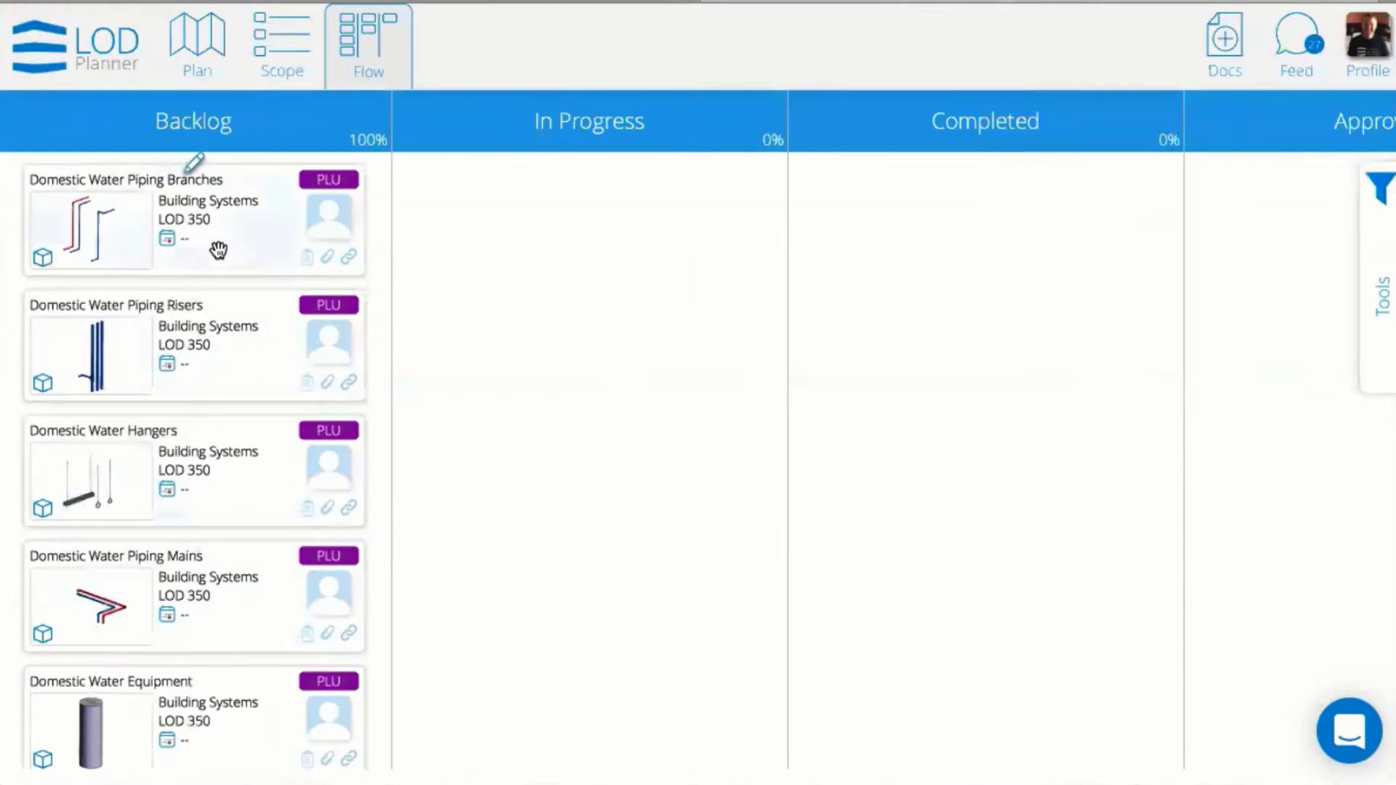
Step: Generate a printable card document for the Coordination milestone from the Tools panel
{"action": "left_click", "coordinate": [1378, 187]}
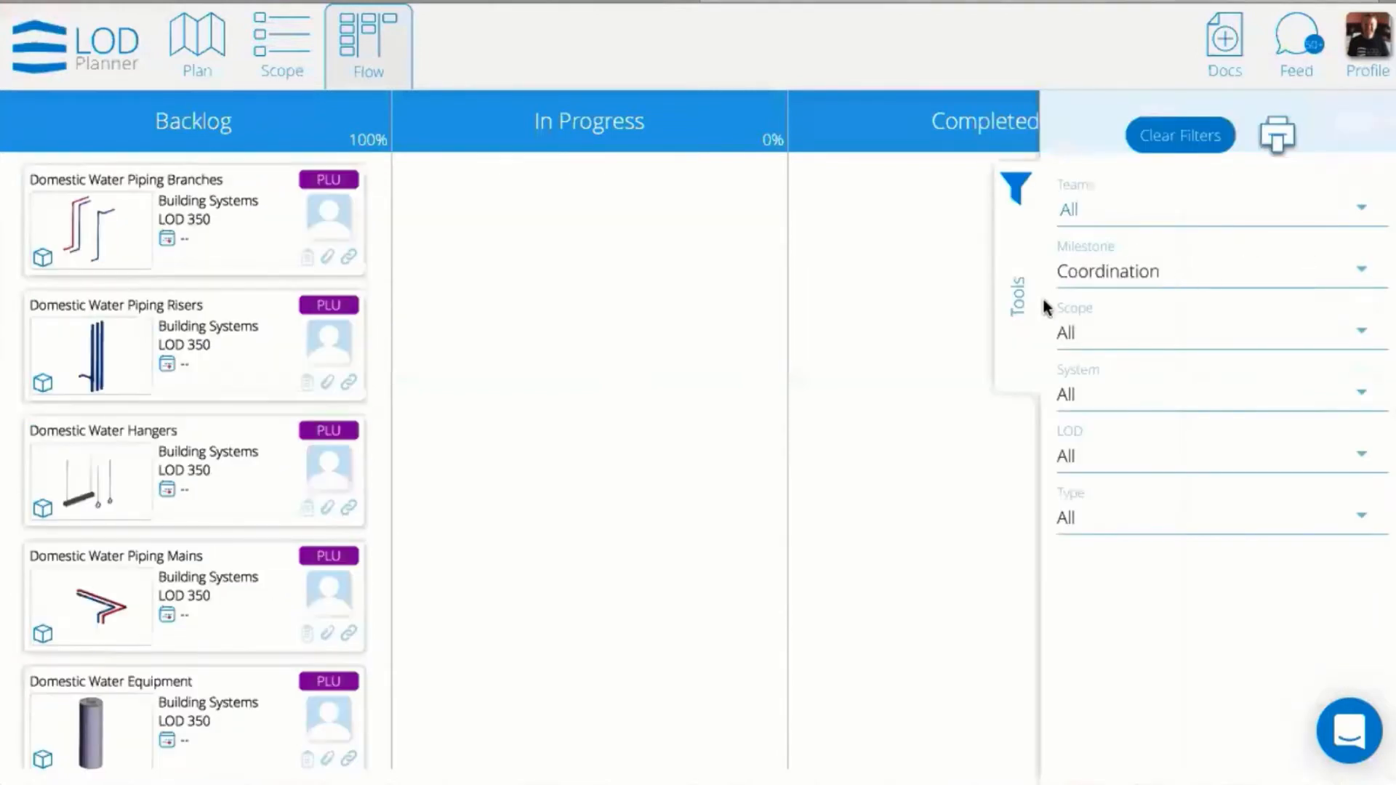
{"action": "mouse_move", "coordinate": [1275, 133]}
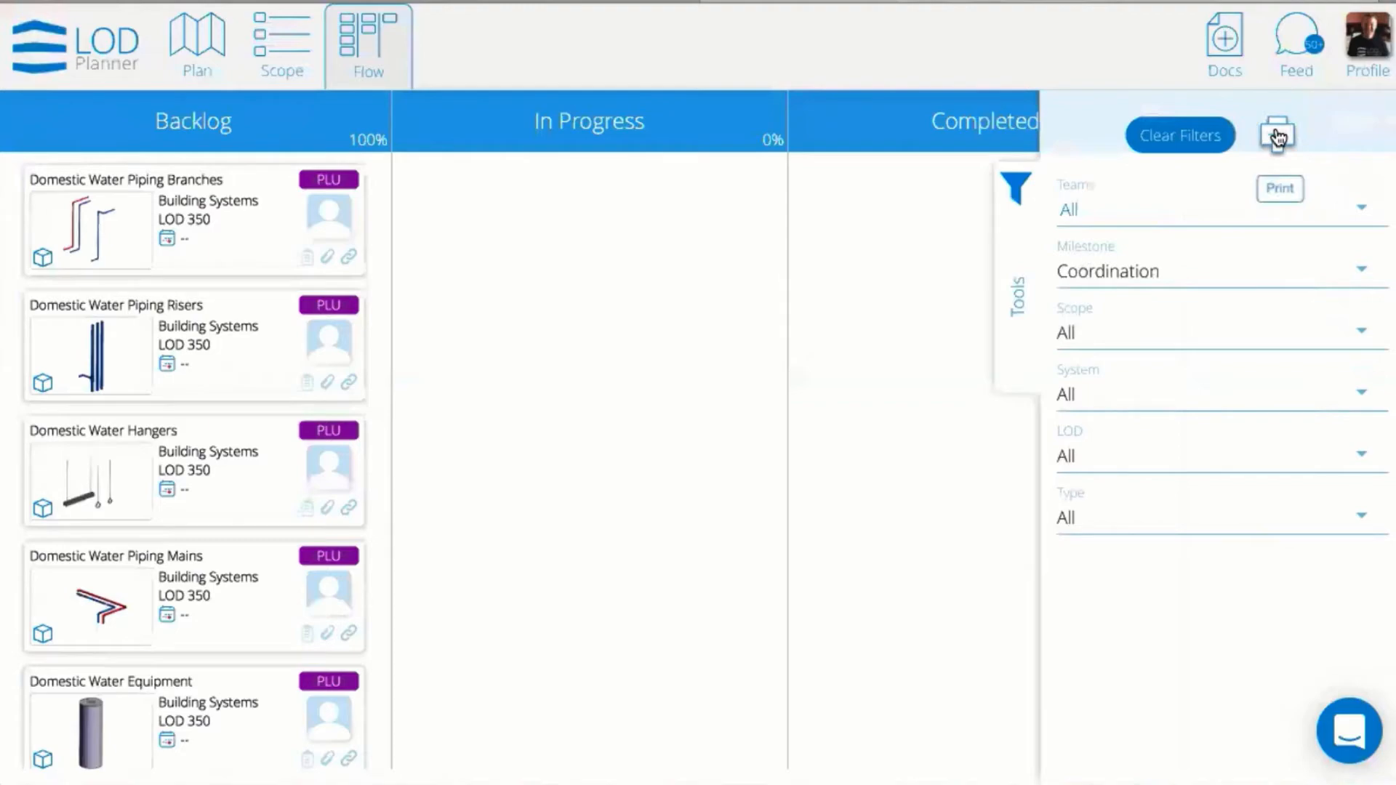
{"action": "left_click", "coordinate": [1277, 133]}
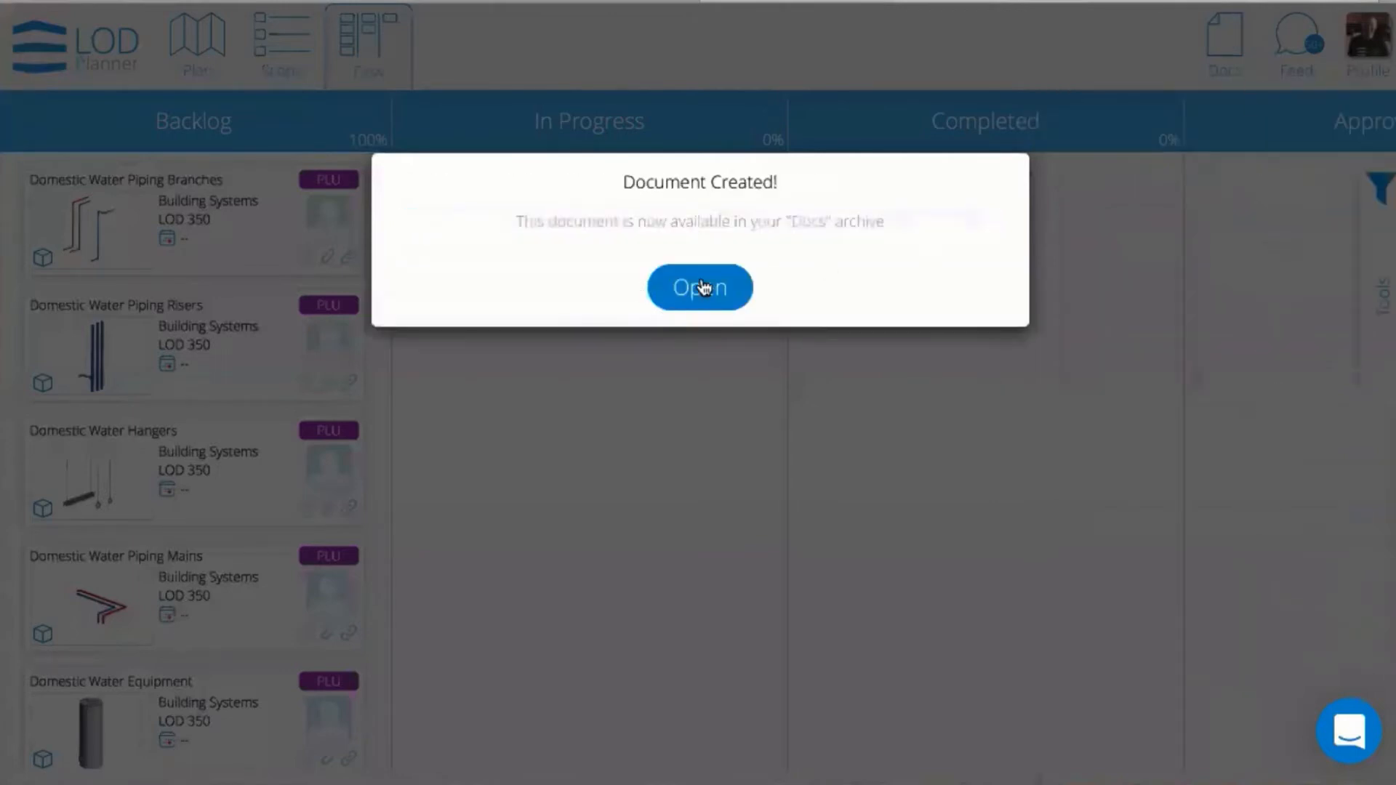
Step: Review the plumbing and HVAC Coordination cards in the new document, then return to the Flow board
{"action": "left_click", "coordinate": [699, 288]}
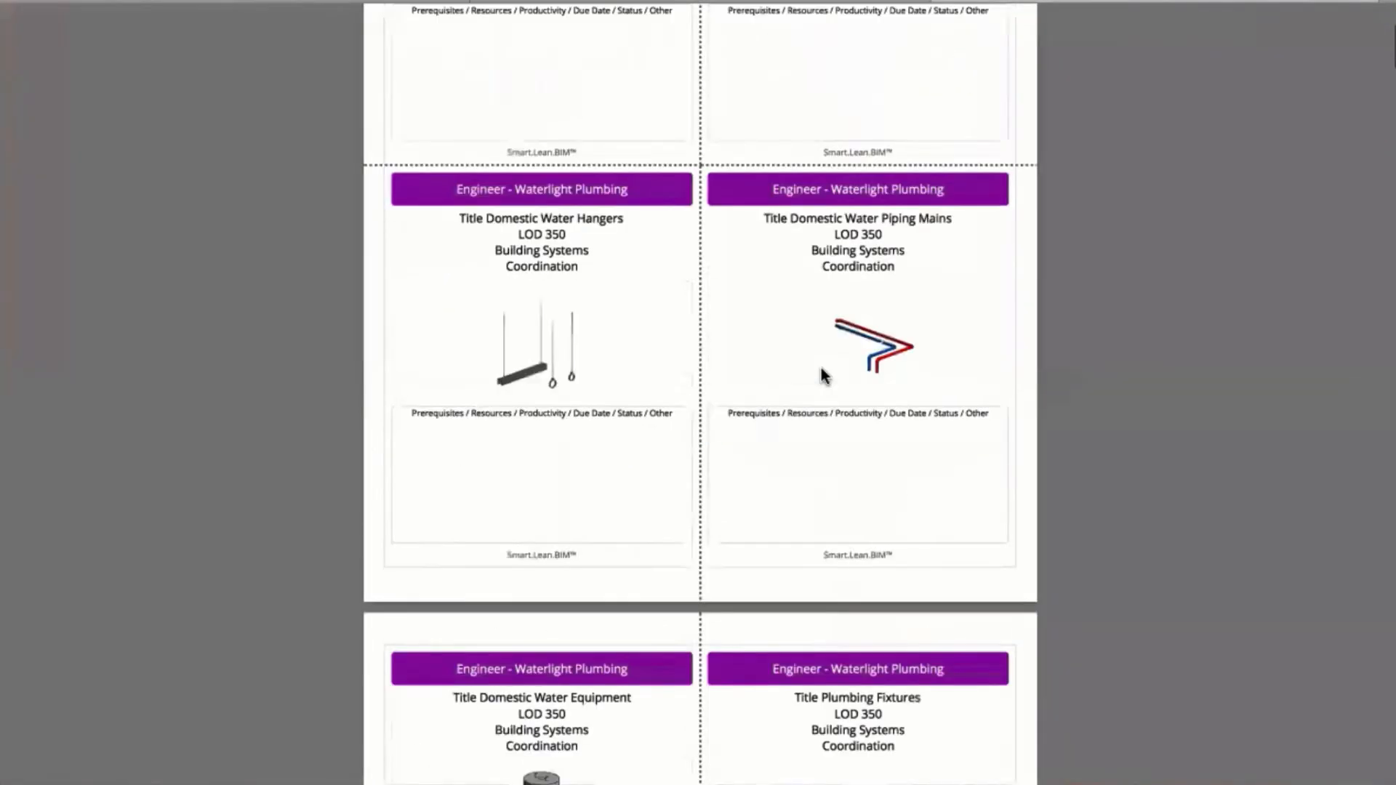
{"action": "scroll", "scroll_direction": "down", "scroll_amount": 3}
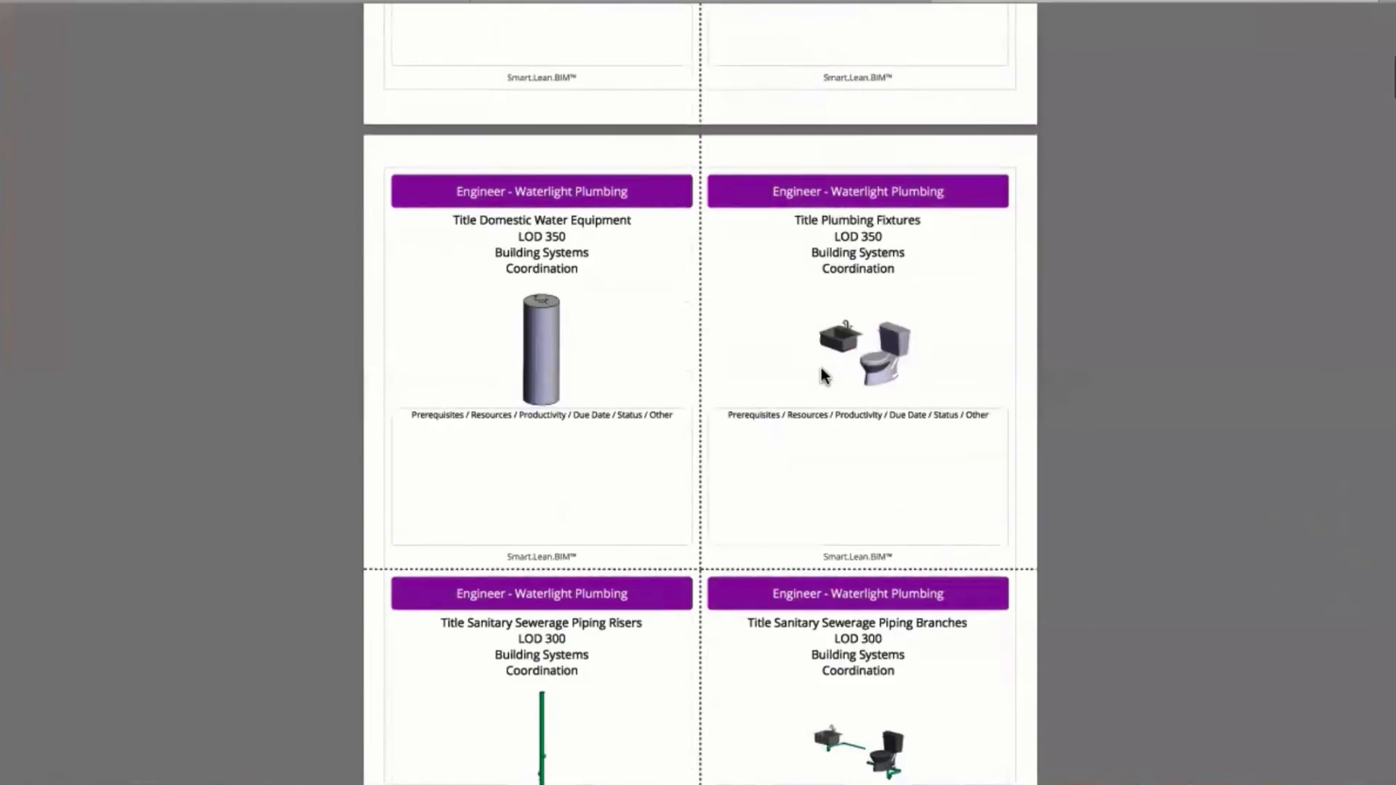
{"action": "scroll", "scroll_direction": "down", "scroll_amount": 3}
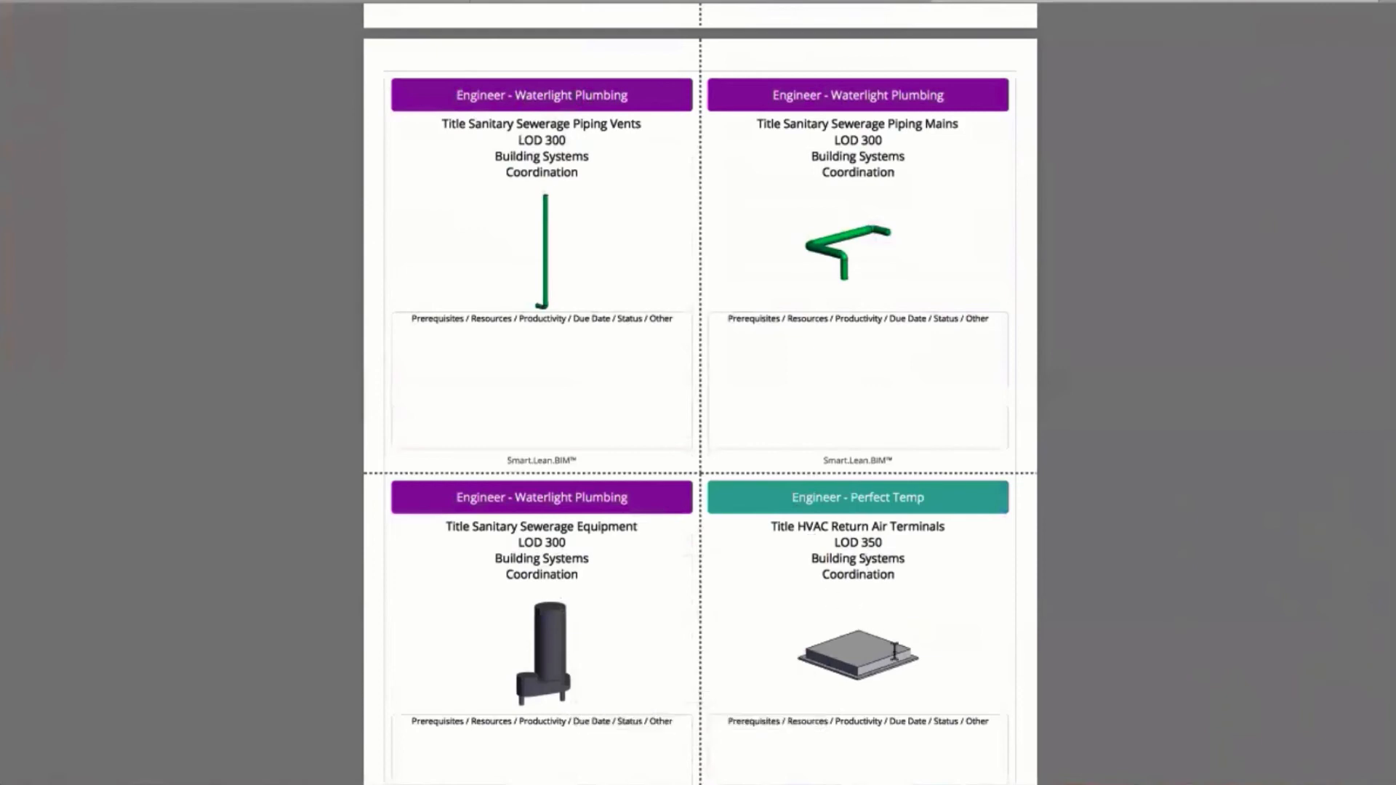
{"action": "scroll", "scroll_direction": "up", "scroll_amount": 3}
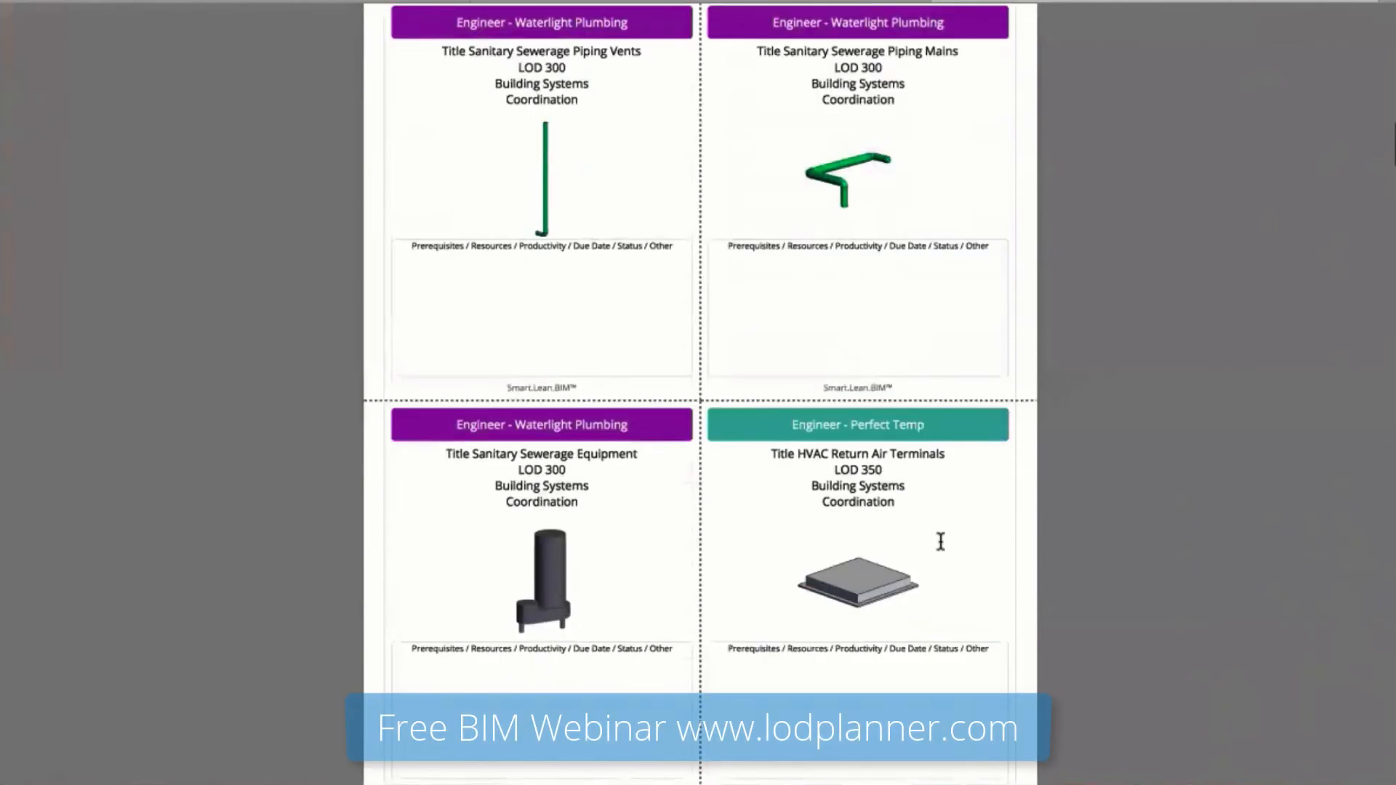
{"action": "scroll", "scroll_direction": "down", "scroll_amount": 3}
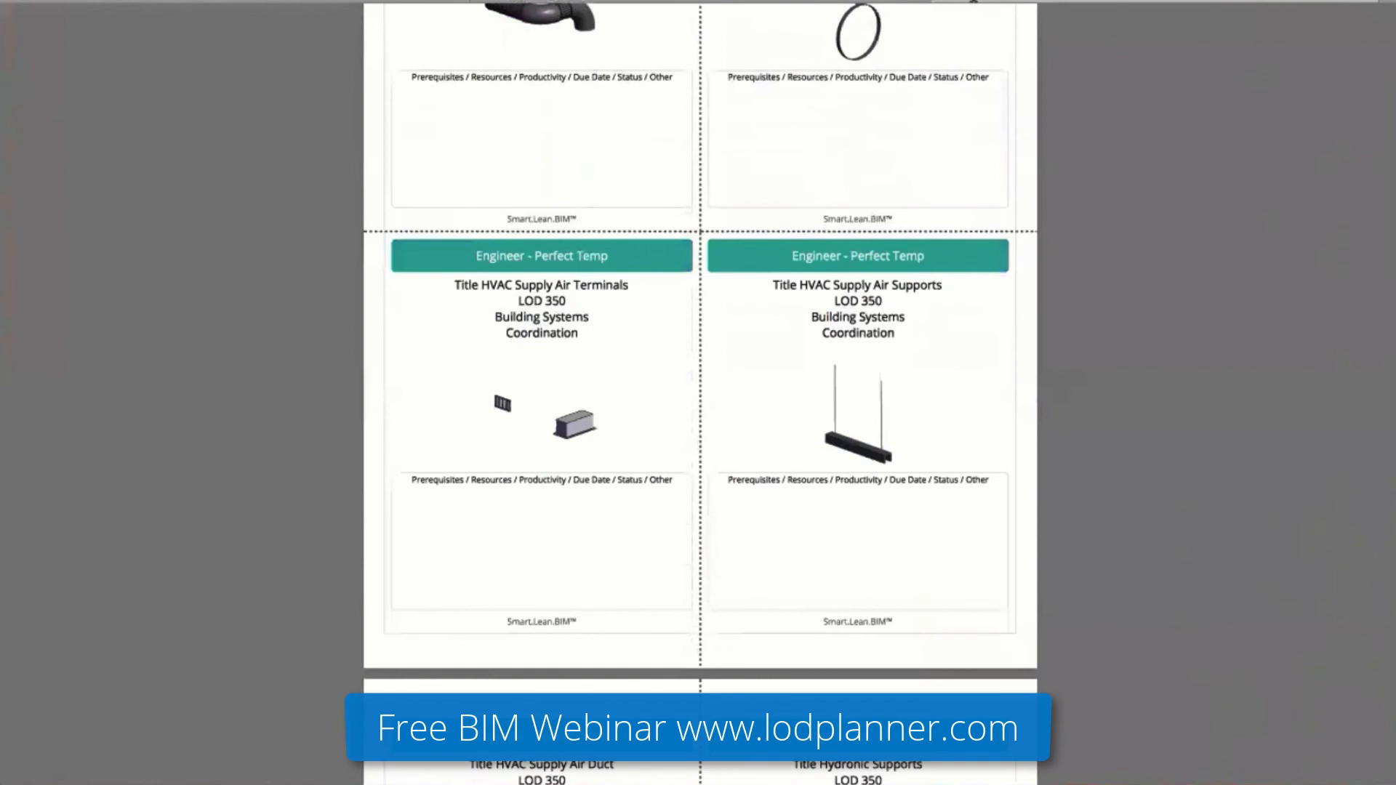
{"action": "left_click", "coordinate": [368, 45]}
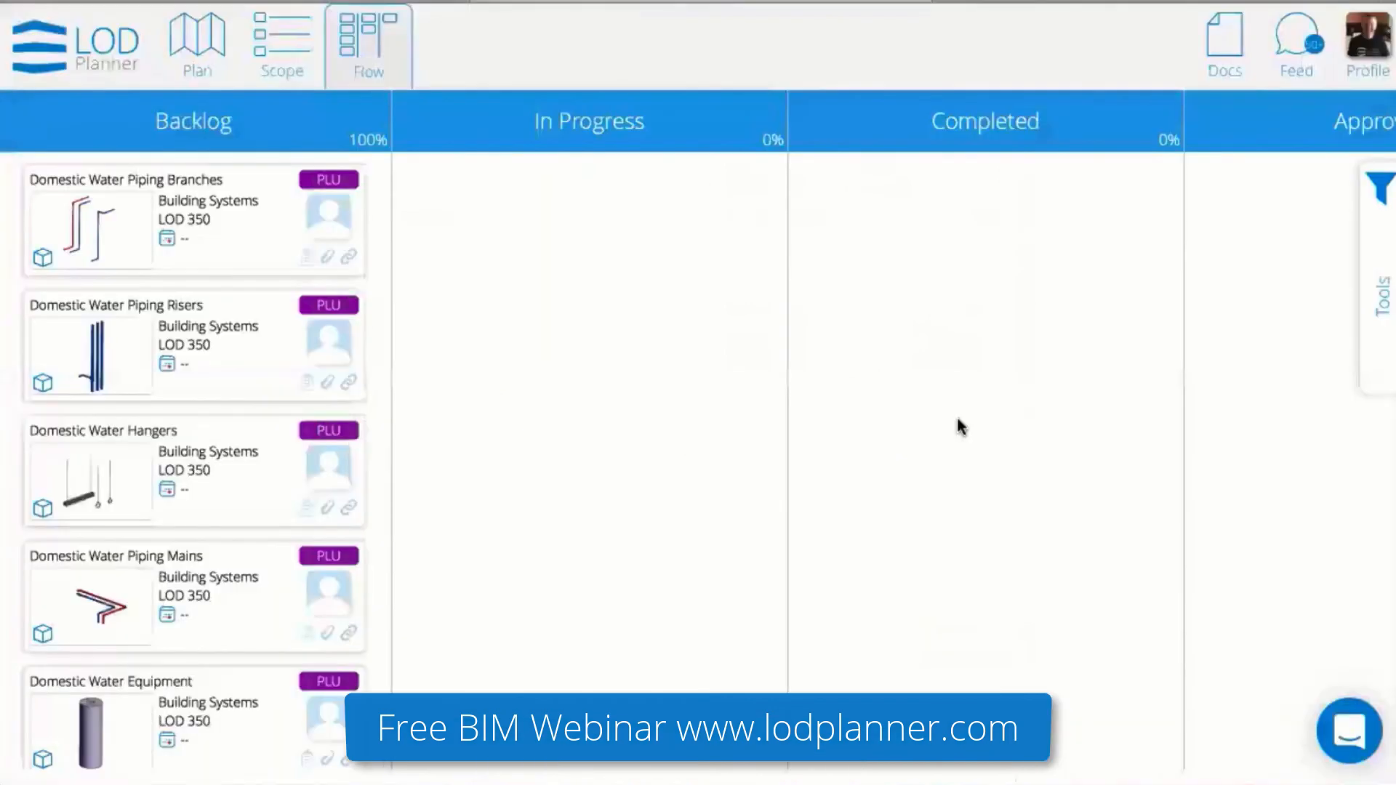